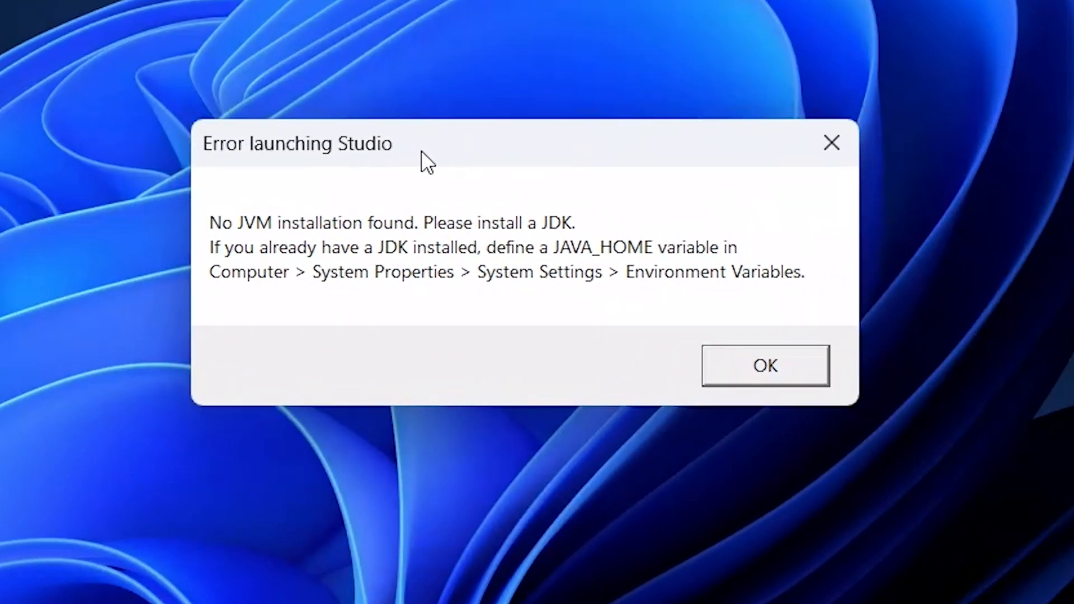
{"action": "mouse_move", "coordinate": [483, 376]}
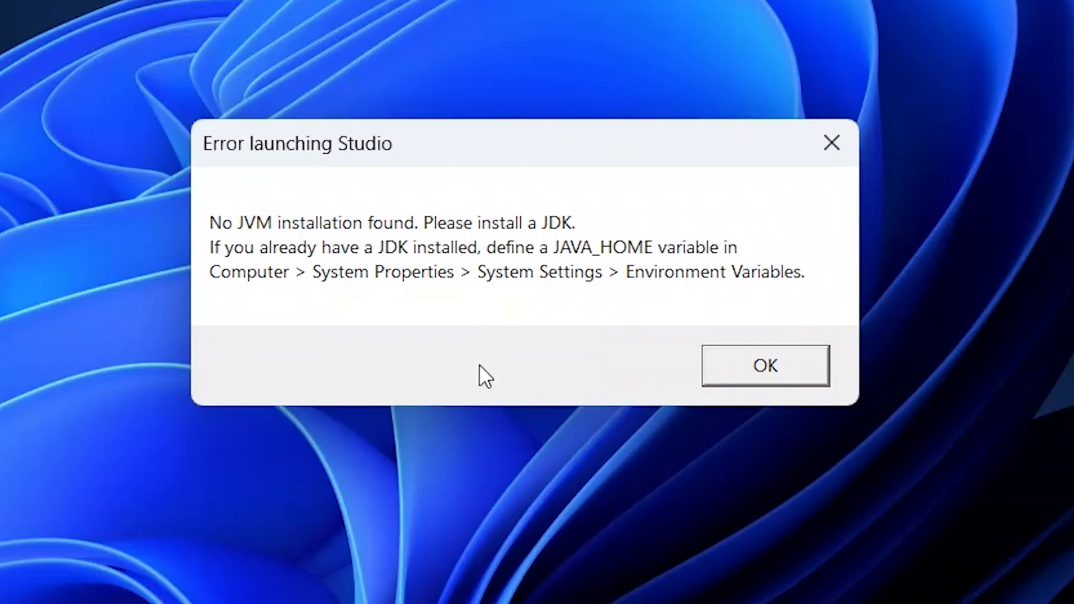
{"action": "mouse_move", "coordinate": [609, 208]}
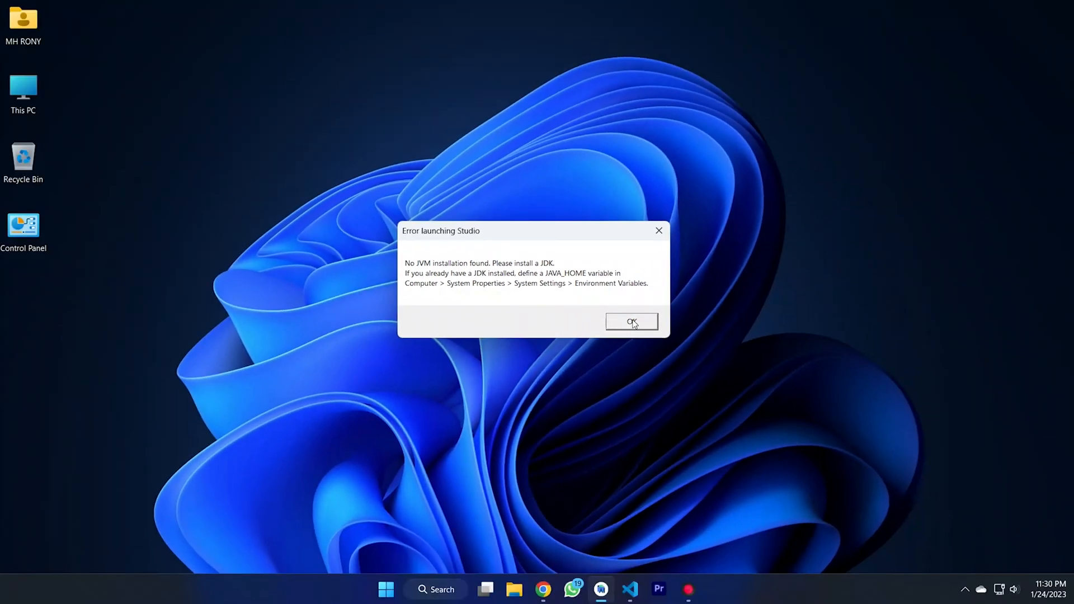
Step: Dismiss the launch error and navigate to C:\Program Files\Android\Android Studio
{"action": "left_click", "coordinate": [631, 322]}
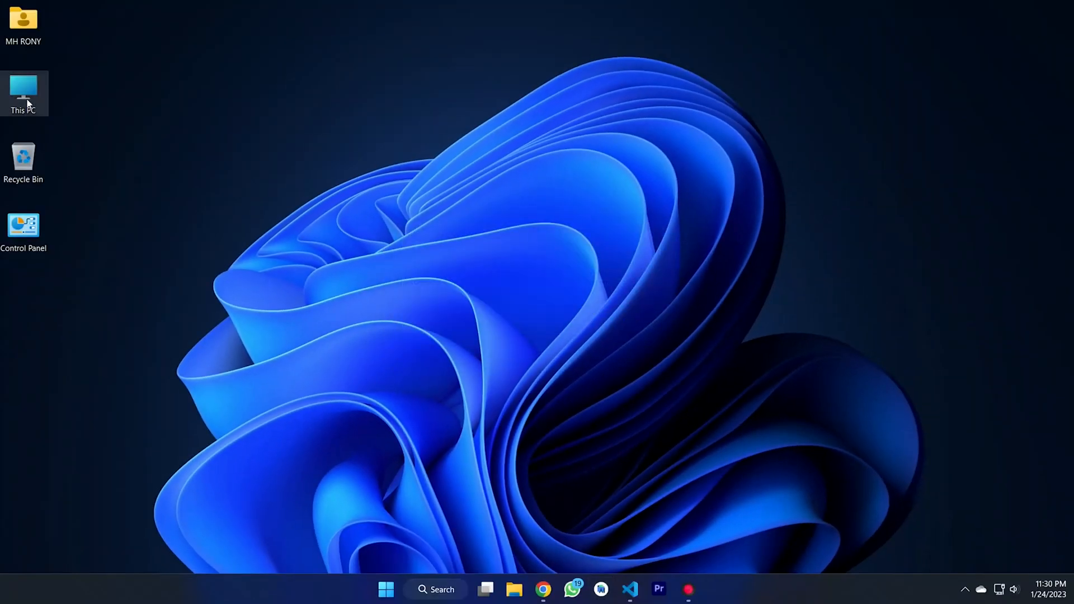
{"action": "double_click", "coordinate": [23, 90]}
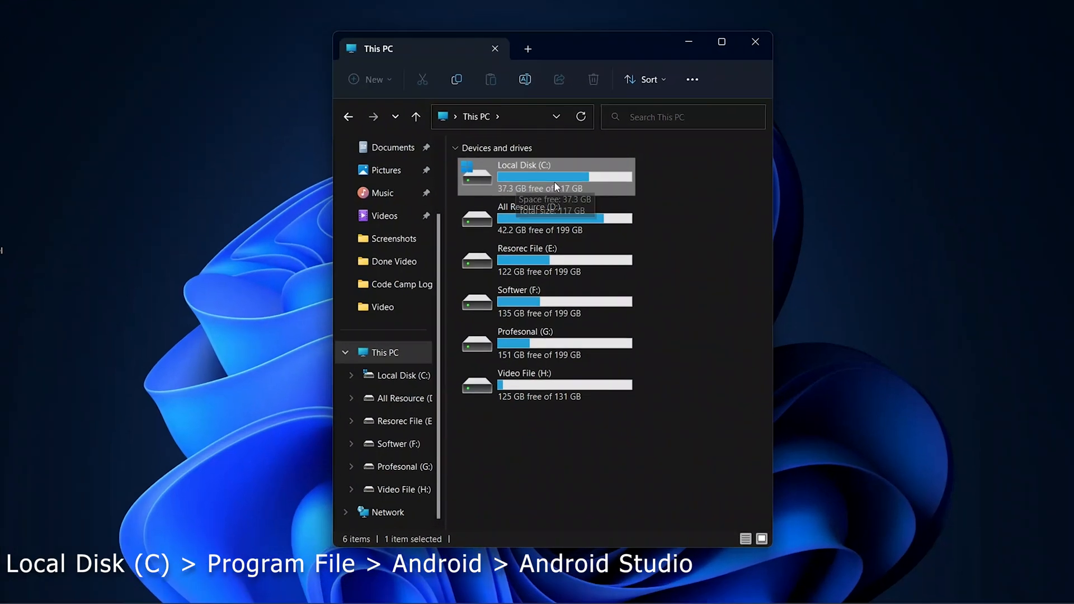
{"action": "double_click", "coordinate": [546, 177]}
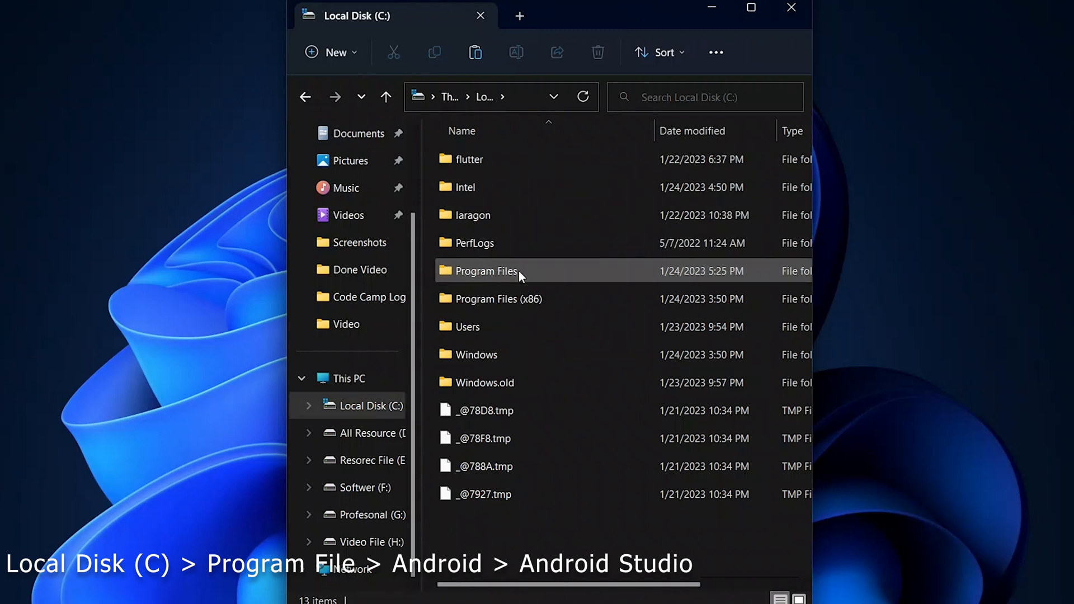
{"action": "double_click", "coordinate": [485, 270]}
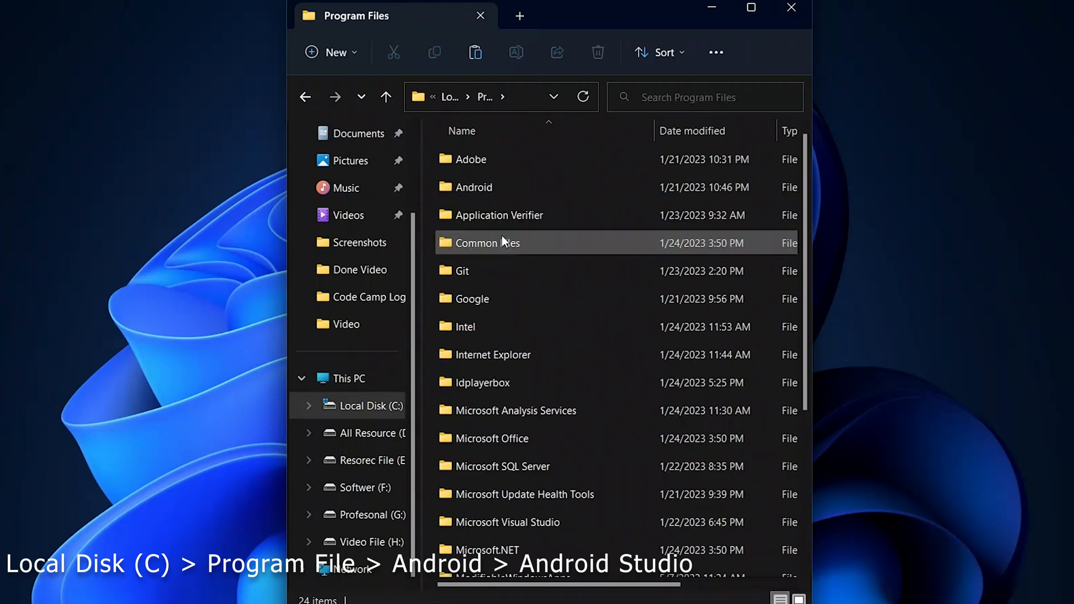
{"action": "mouse_move", "coordinate": [497, 188]}
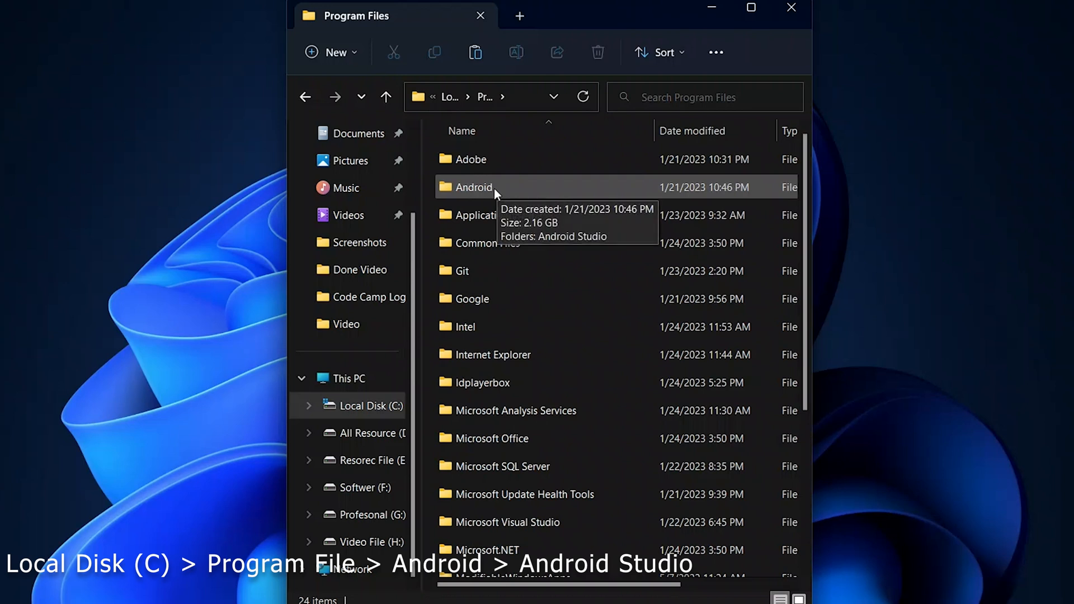
{"action": "double_click", "coordinate": [473, 188]}
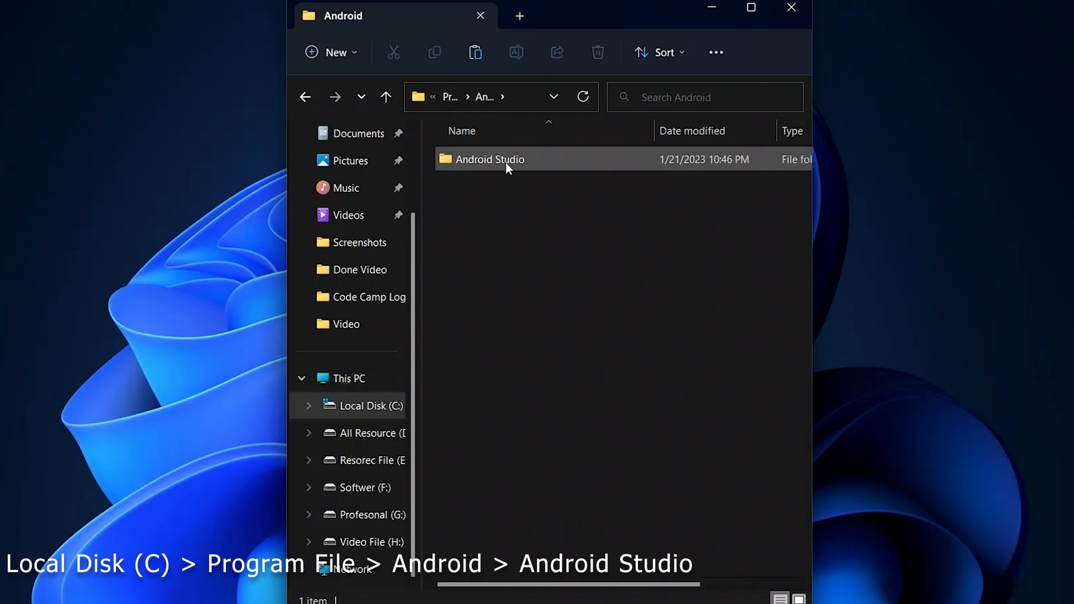
{"action": "double_click", "coordinate": [489, 159]}
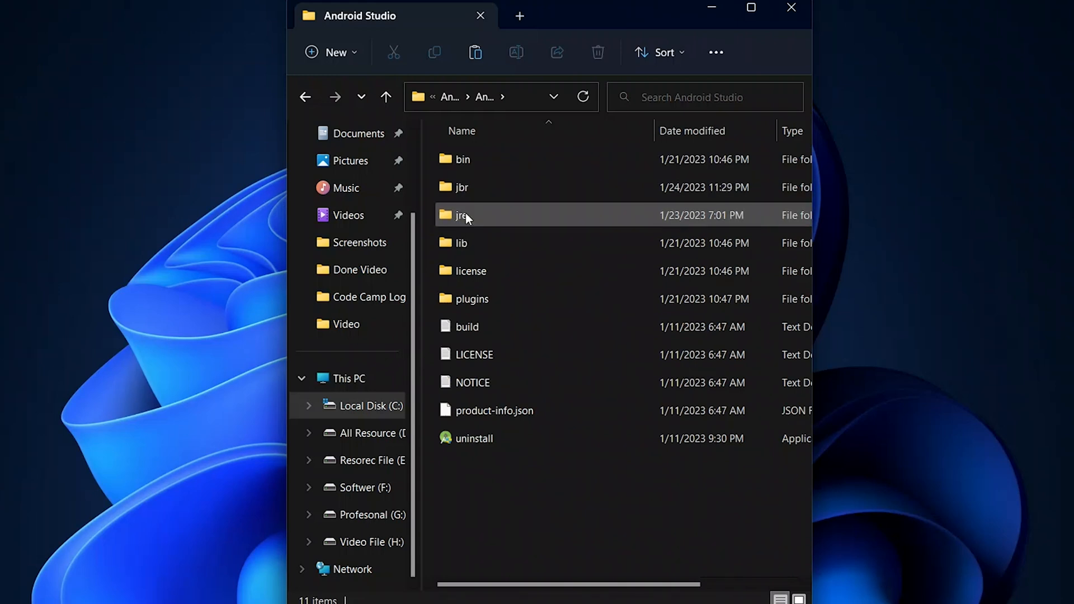
Step: Check the jre folder and confirm the jbr folder is empty
{"action": "double_click", "coordinate": [461, 216]}
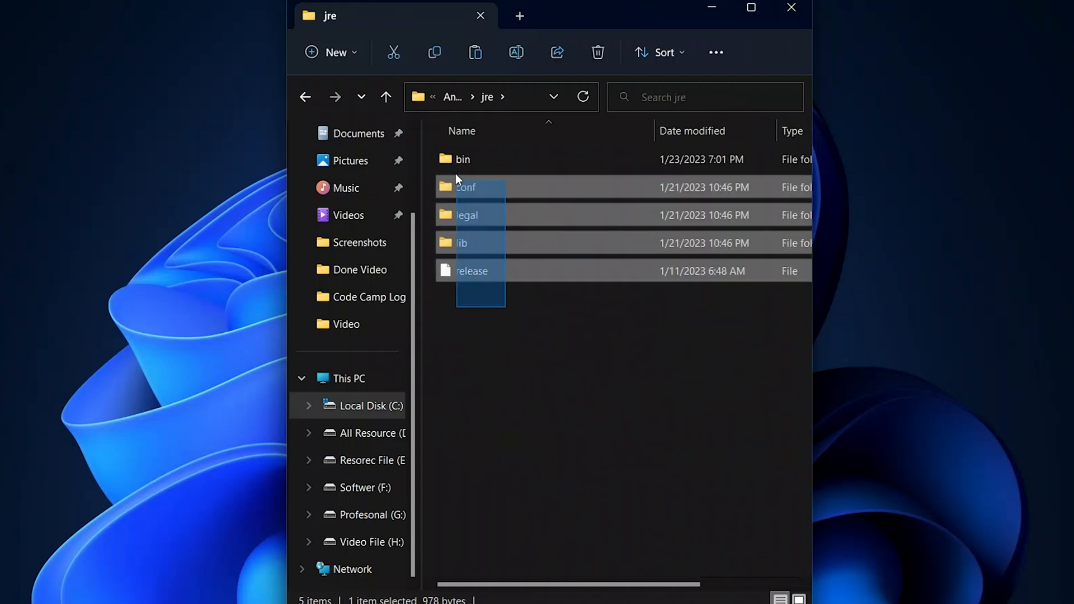
{"action": "left_click", "coordinate": [386, 96]}
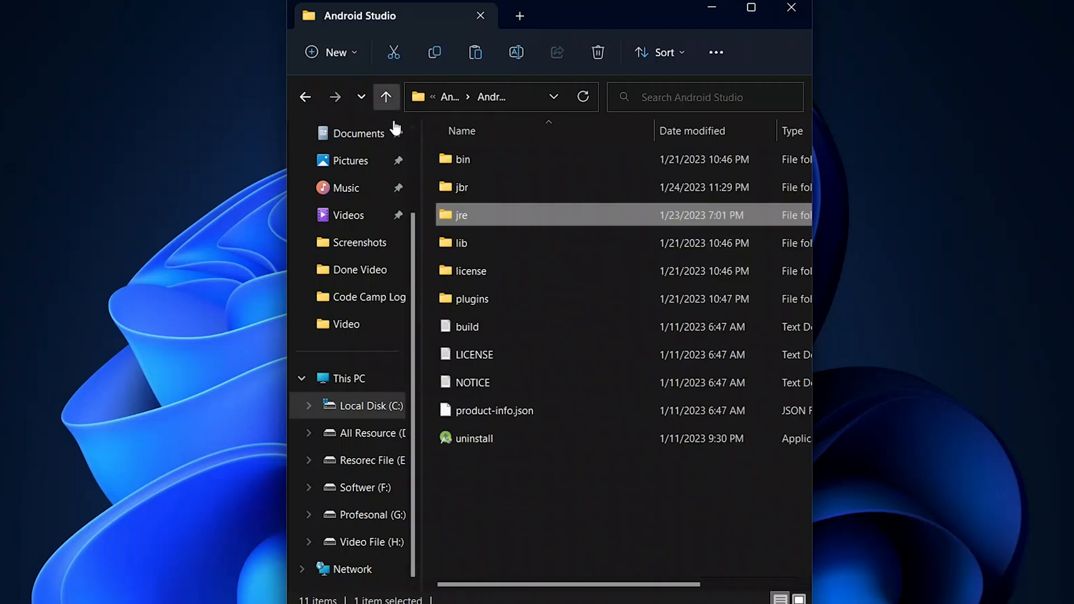
{"action": "double_click", "coordinate": [462, 187]}
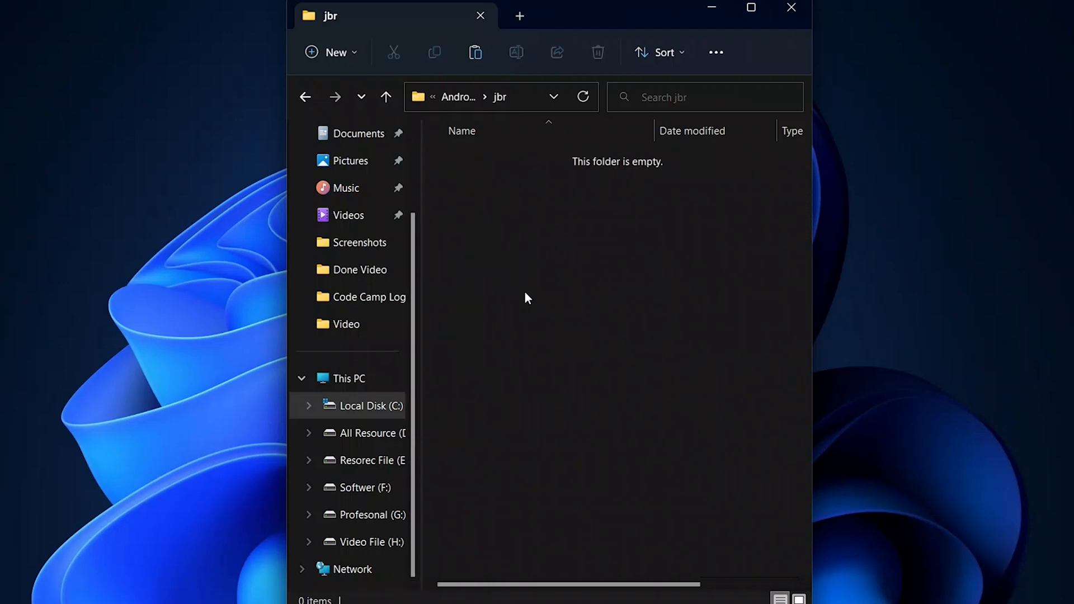
{"action": "mouse_move", "coordinate": [670, 293]}
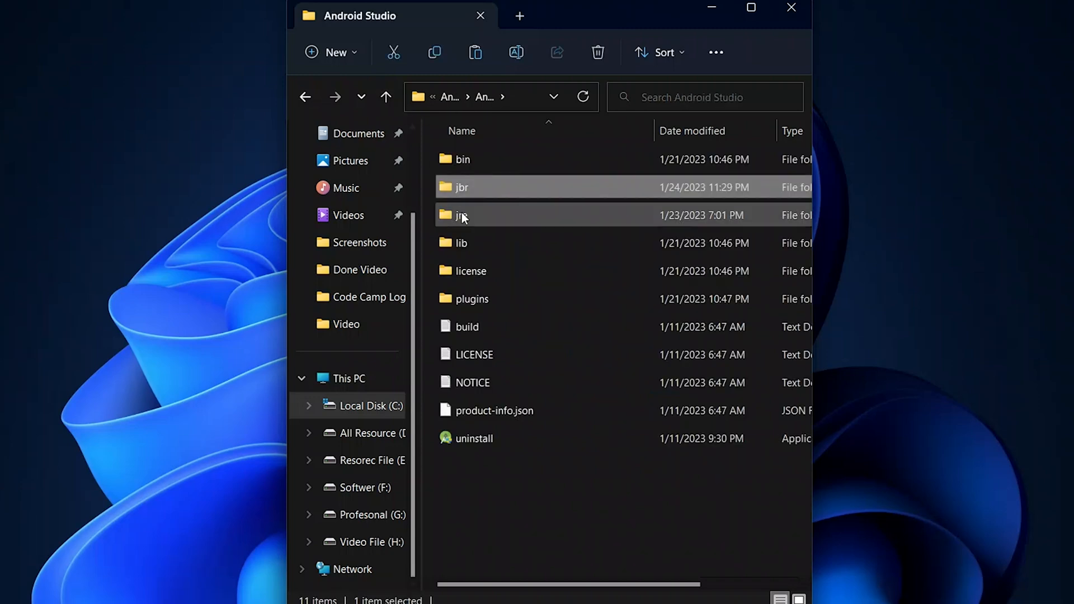
Step: Copy all contents of the jre folder
{"action": "double_click", "coordinate": [461, 216]}
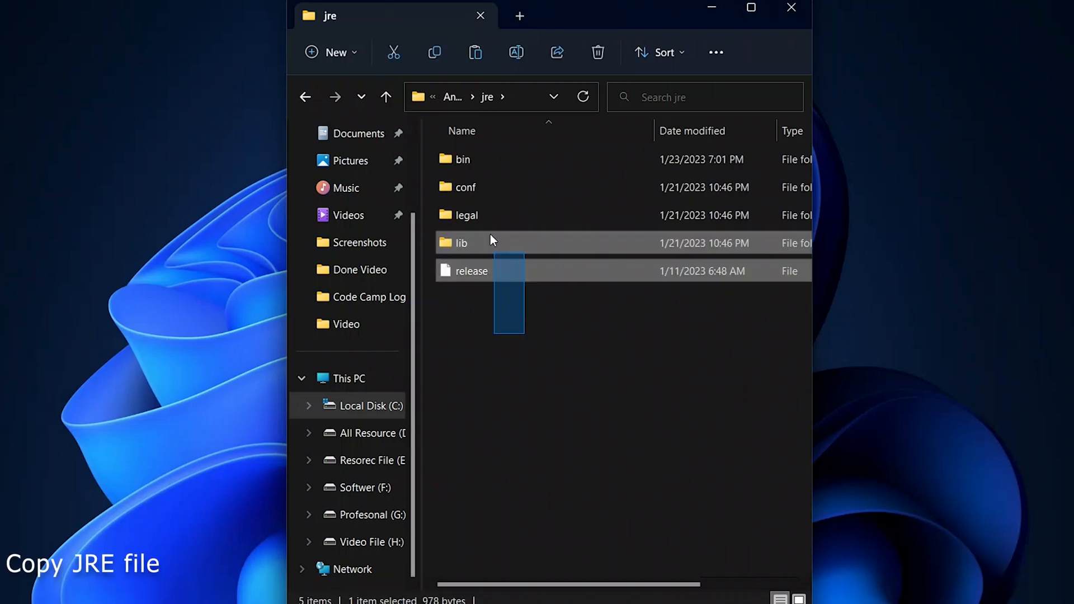
{"action": "right_click", "coordinate": [492, 238]}
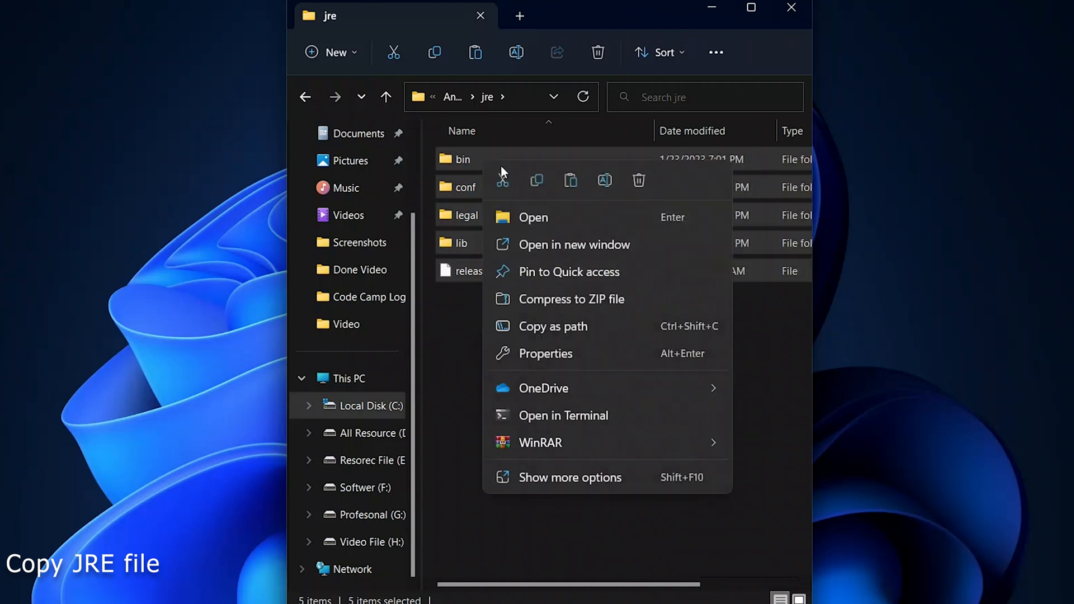
{"action": "left_click", "coordinate": [536, 180]}
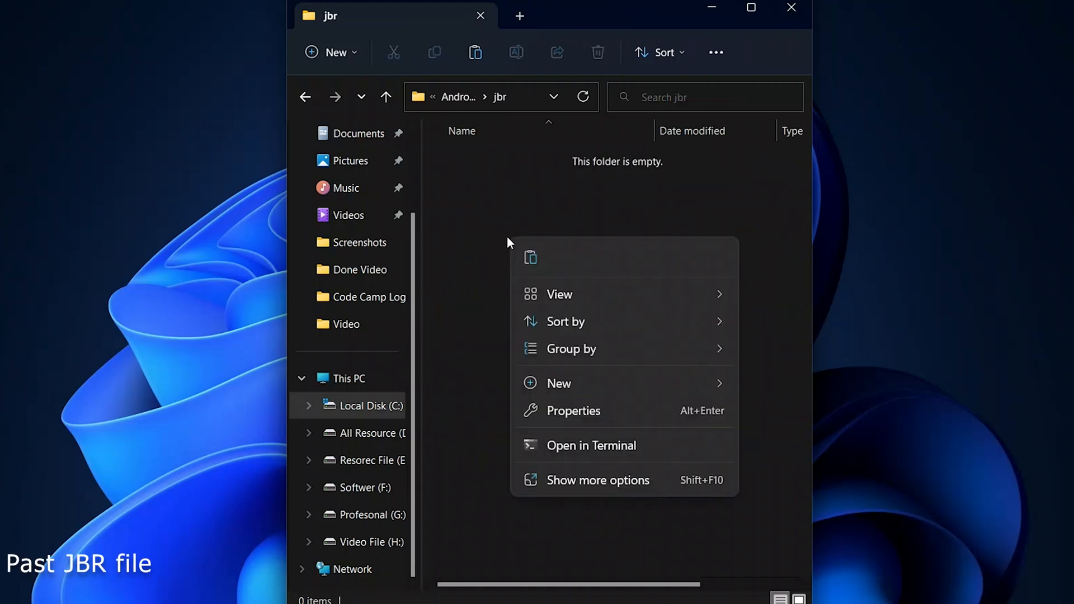
{"action": "mouse_move", "coordinate": [530, 259]}
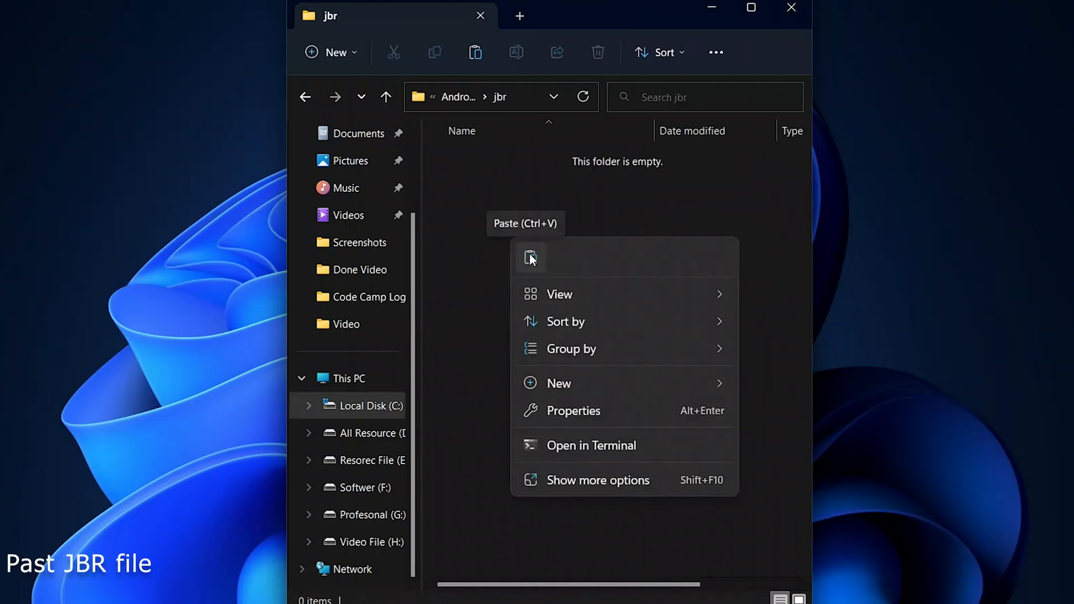
Step: Paste the jre items into jbr with administrator permission and close the window
{"action": "left_click", "coordinate": [530, 258]}
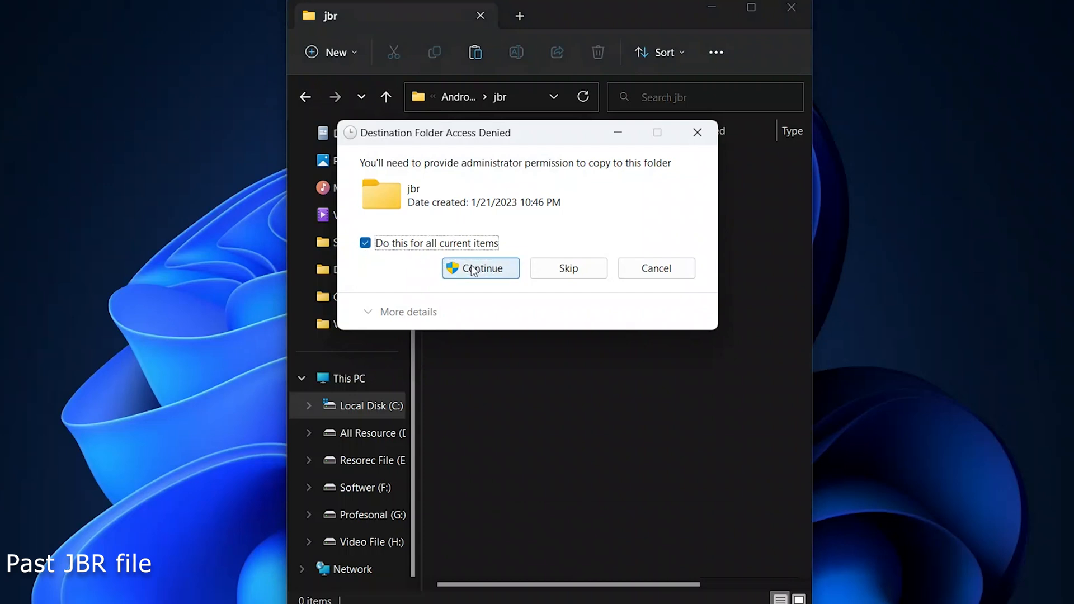
{"action": "left_click", "coordinate": [481, 269]}
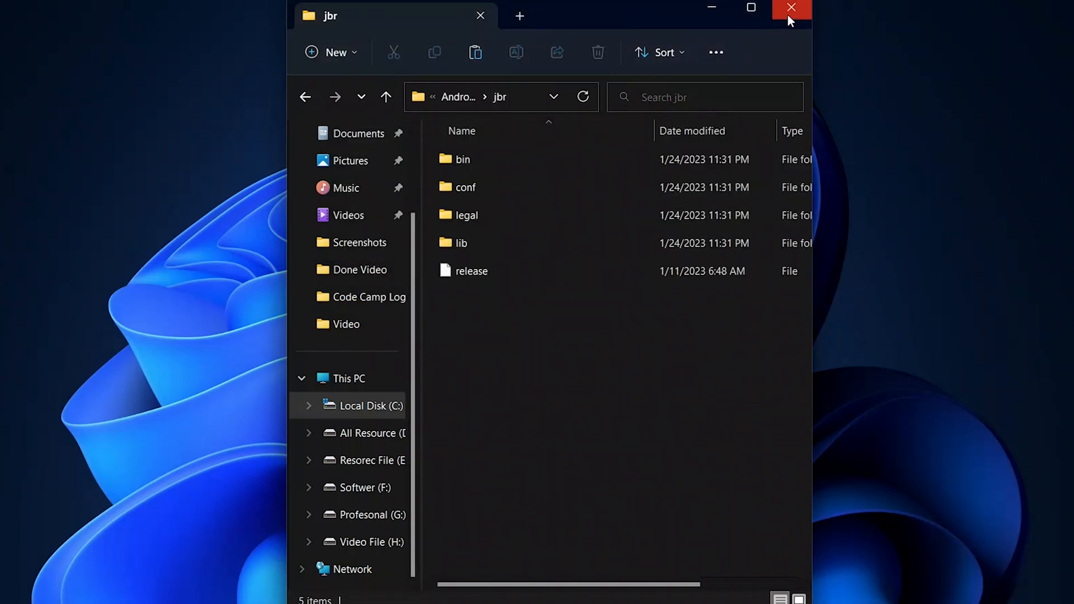
{"action": "left_click", "coordinate": [790, 6]}
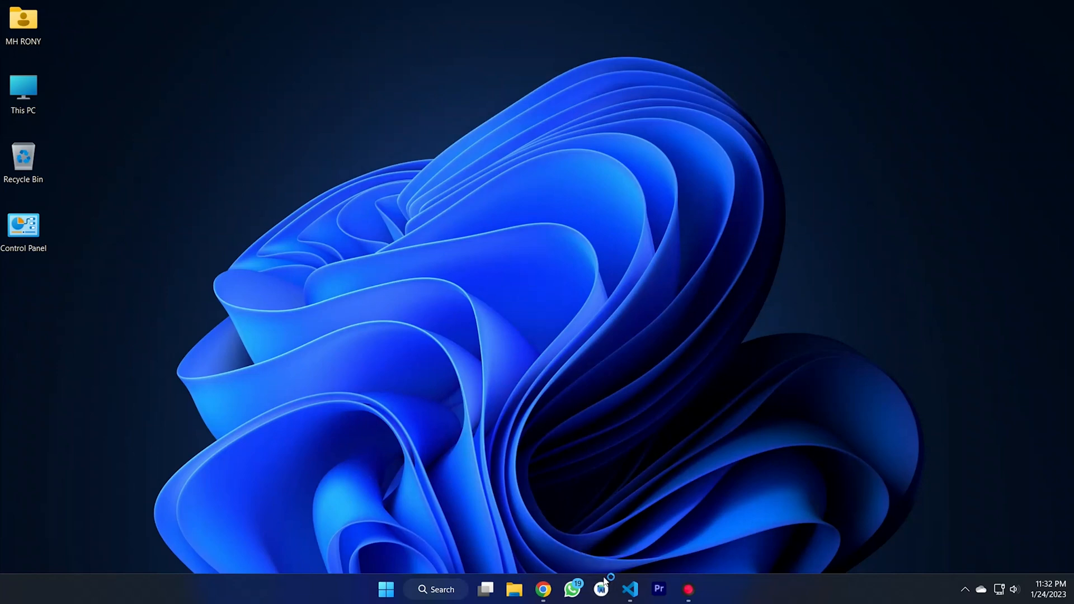
Step: Launch Android Studio and start a new Flutter project from the welcome screen
{"action": "left_click", "coordinate": [600, 589]}
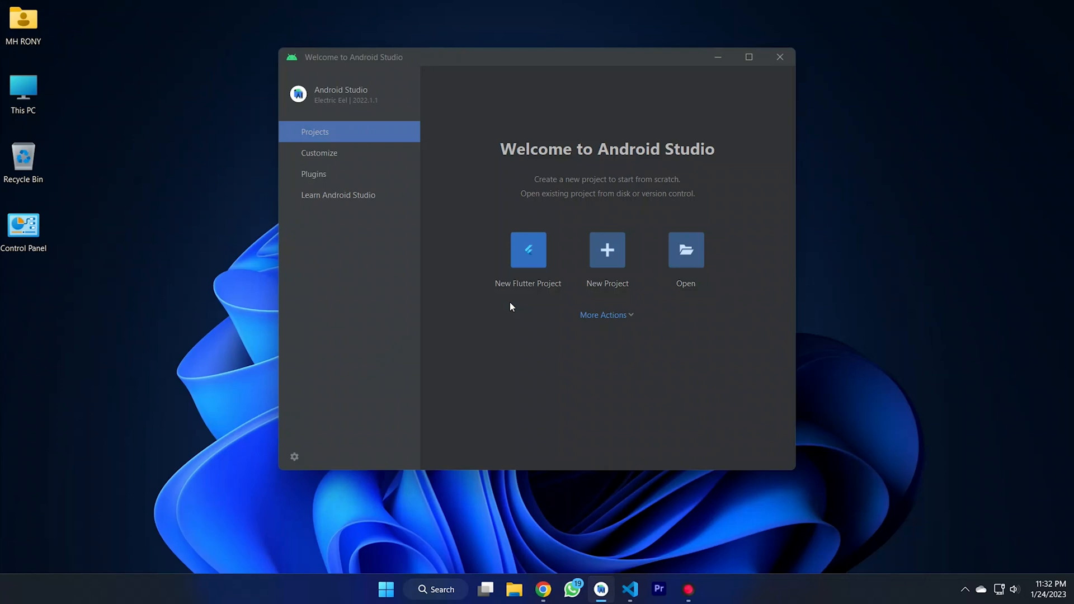
{"action": "mouse_move", "coordinate": [577, 227]}
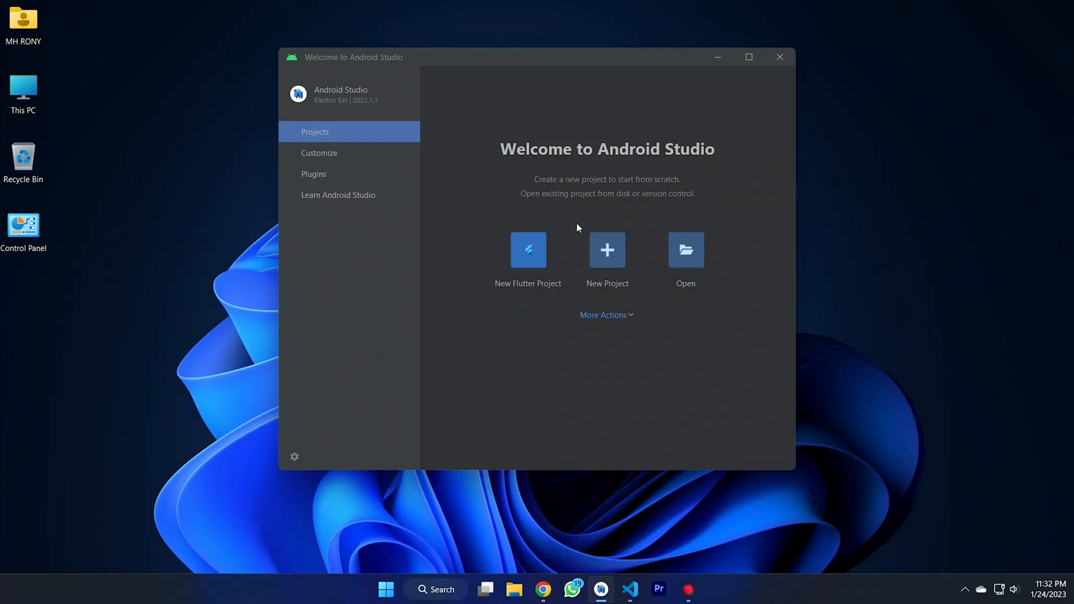
{"action": "mouse_move", "coordinate": [506, 263]}
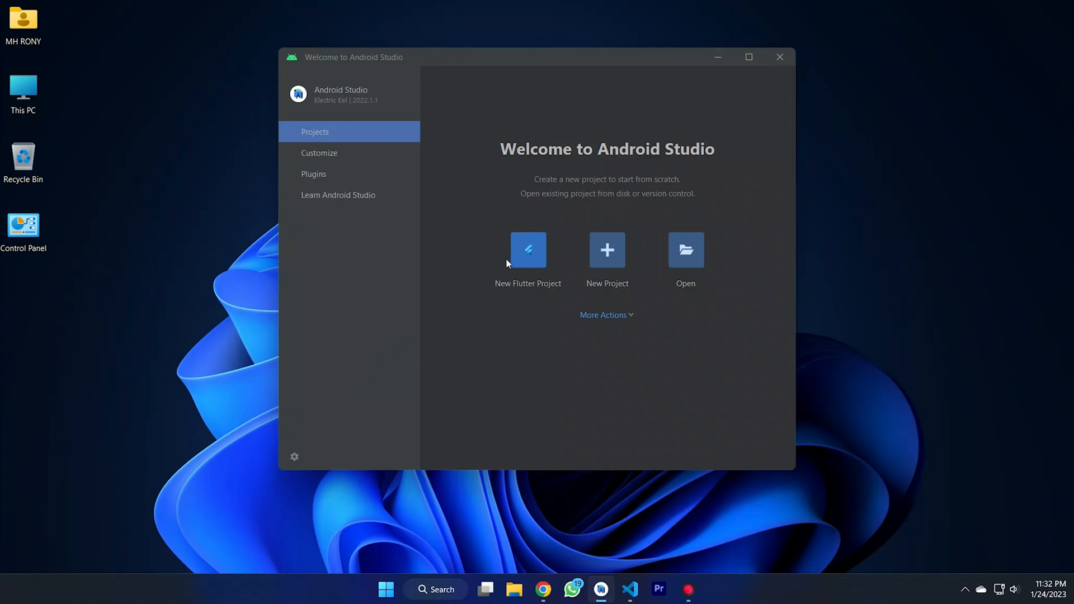
{"action": "left_click", "coordinate": [528, 251]}
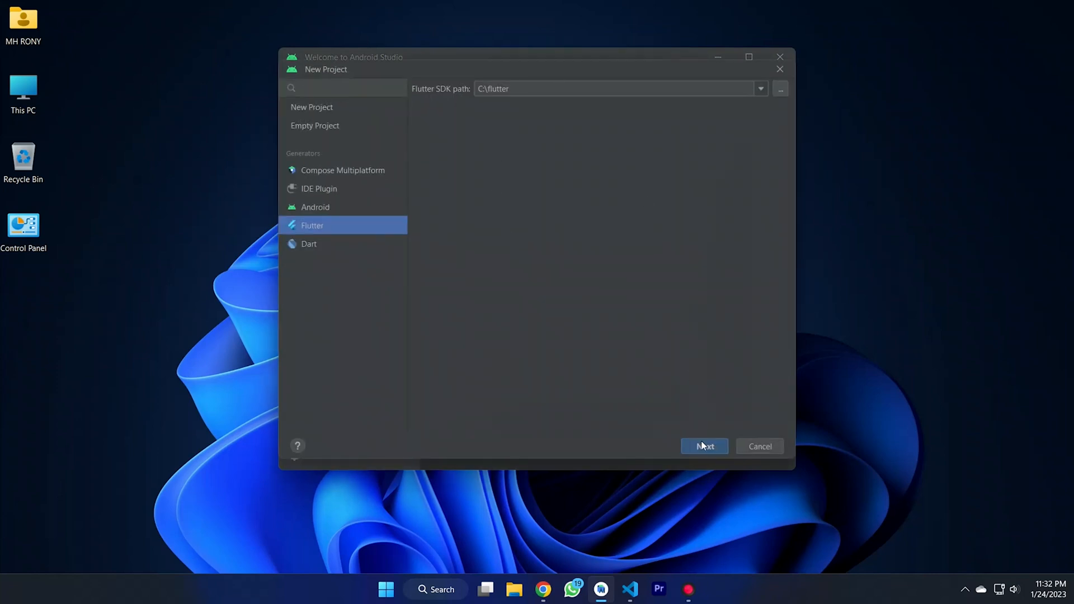
Step: Create the Flutter project untitled1 with default settings
{"action": "left_click", "coordinate": [705, 447]}
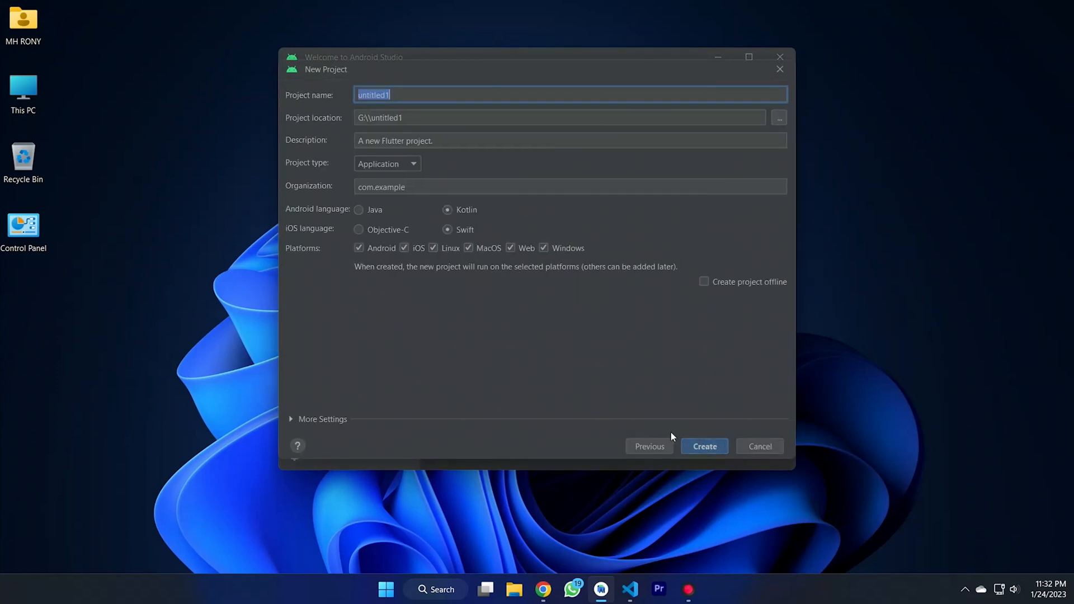
{"action": "left_click", "coordinate": [705, 446]}
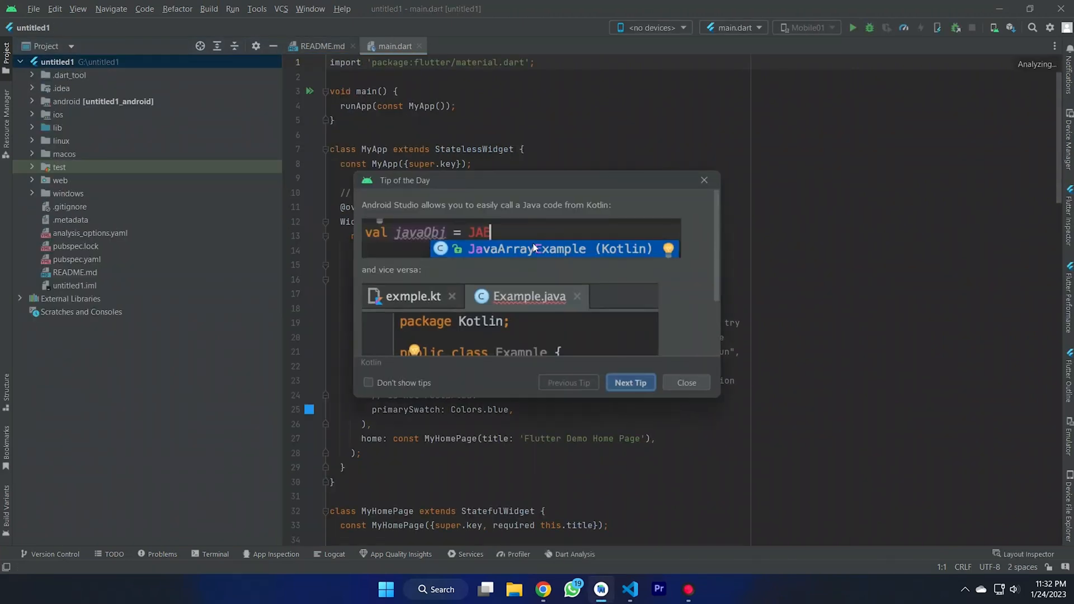
Step: Turn off startup tips and choose Chrome (web) as the target device
{"action": "left_click", "coordinate": [367, 383]}
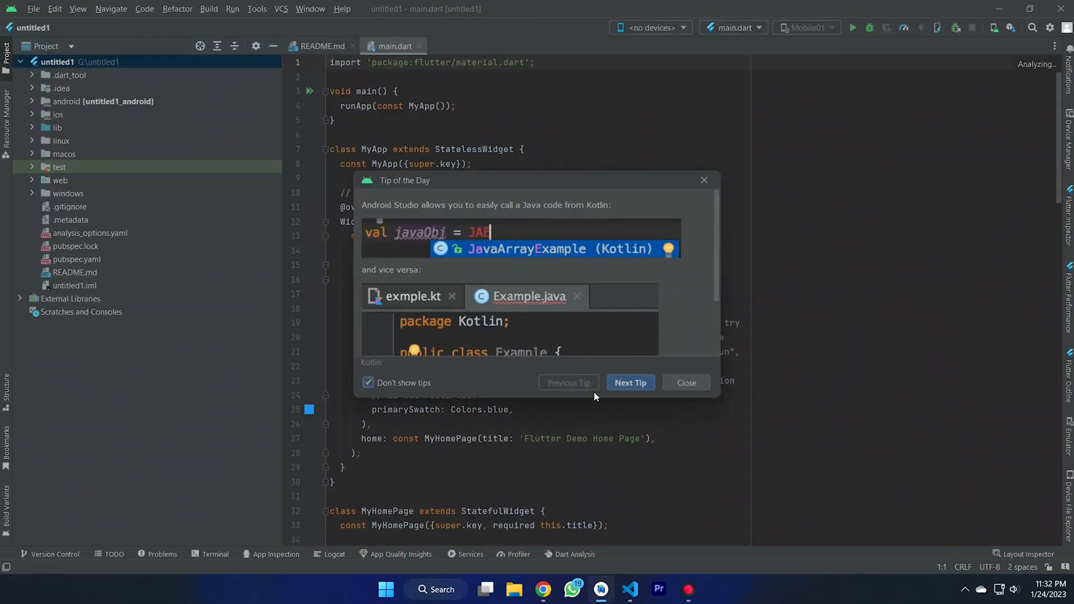
{"action": "left_click", "coordinate": [687, 383]}
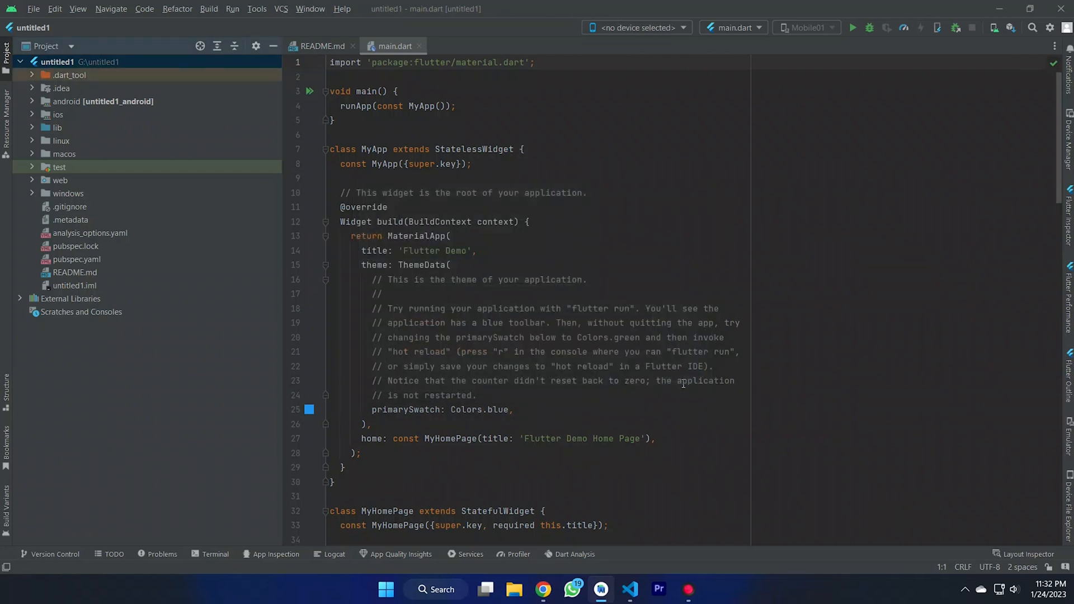
{"action": "left_click", "coordinate": [647, 27]}
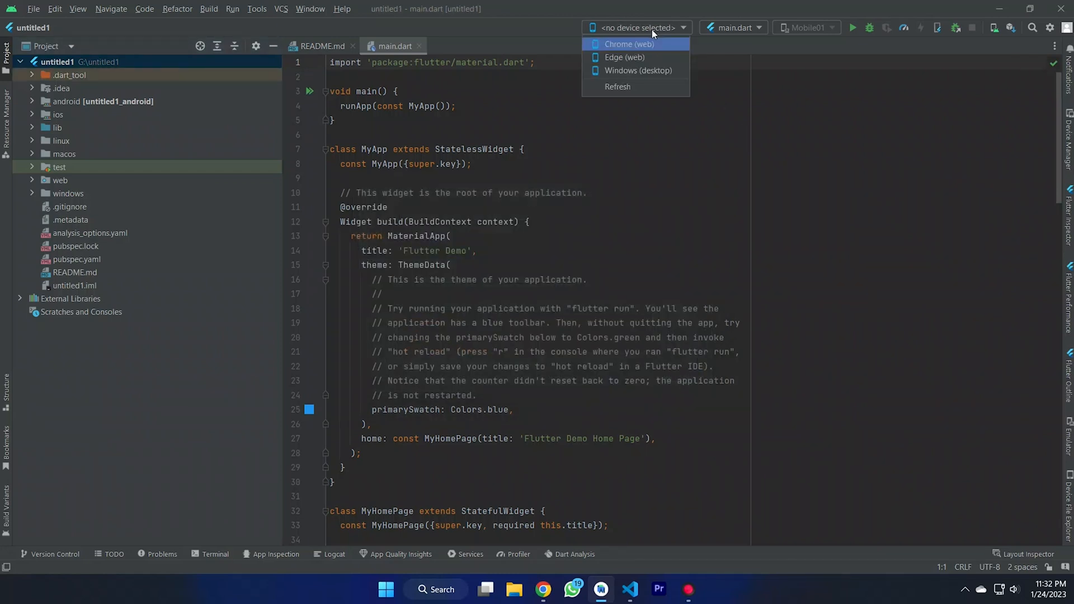
{"action": "left_click", "coordinate": [631, 45]}
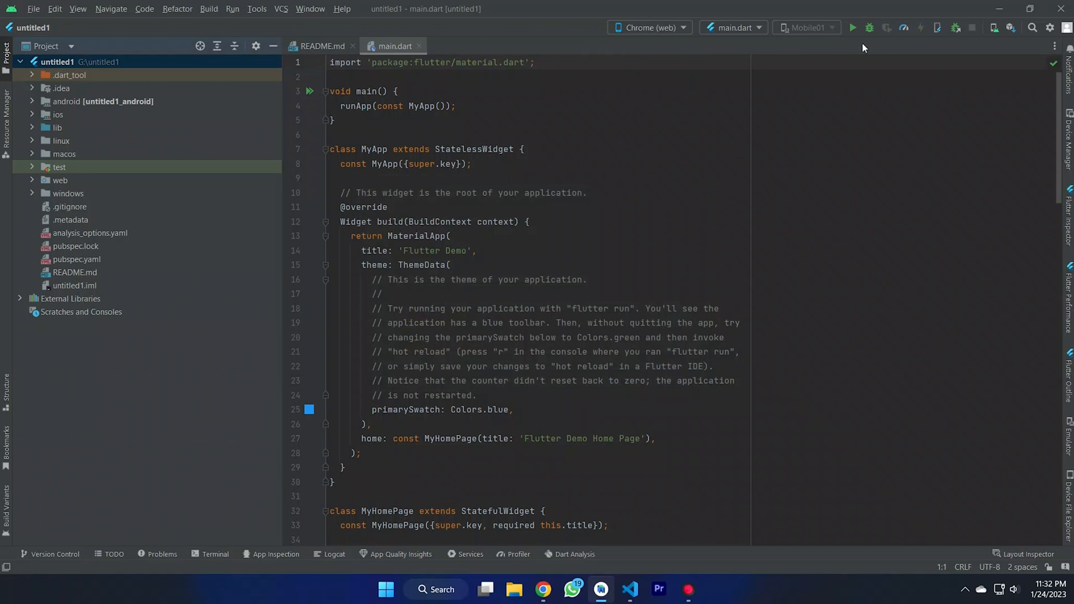
Step: Run the Flutter demo app in Chrome and increment its counter
{"action": "left_click", "coordinate": [856, 27]}
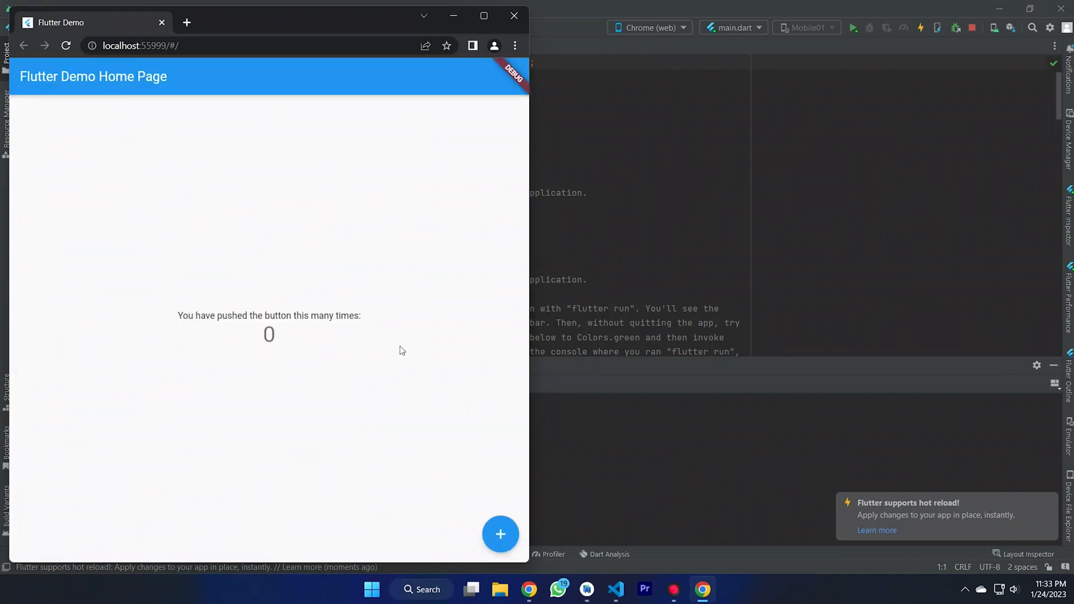
{"action": "left_click", "coordinate": [500, 533]}
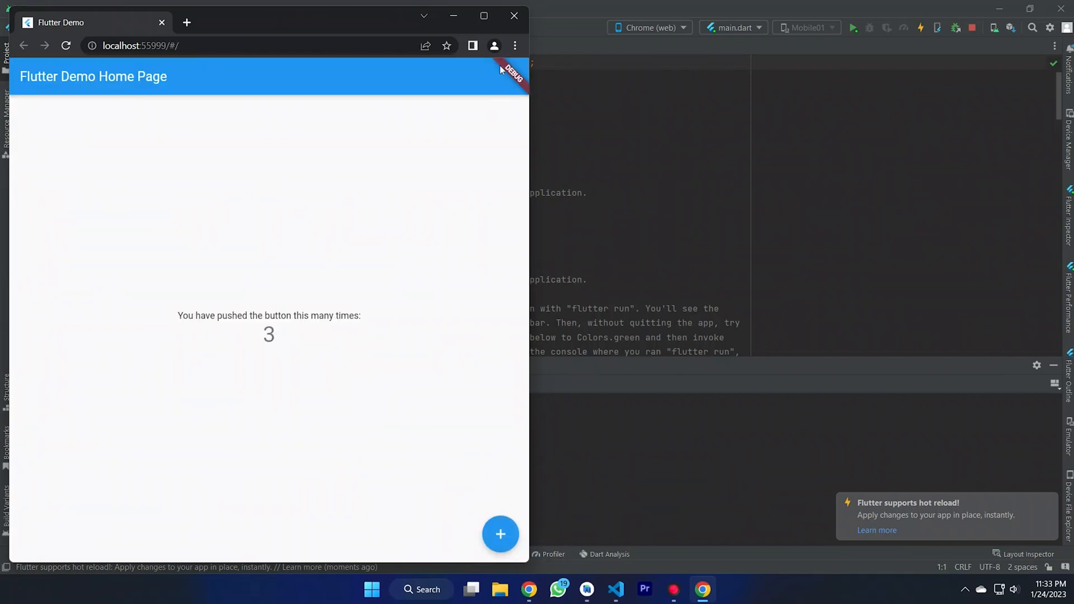